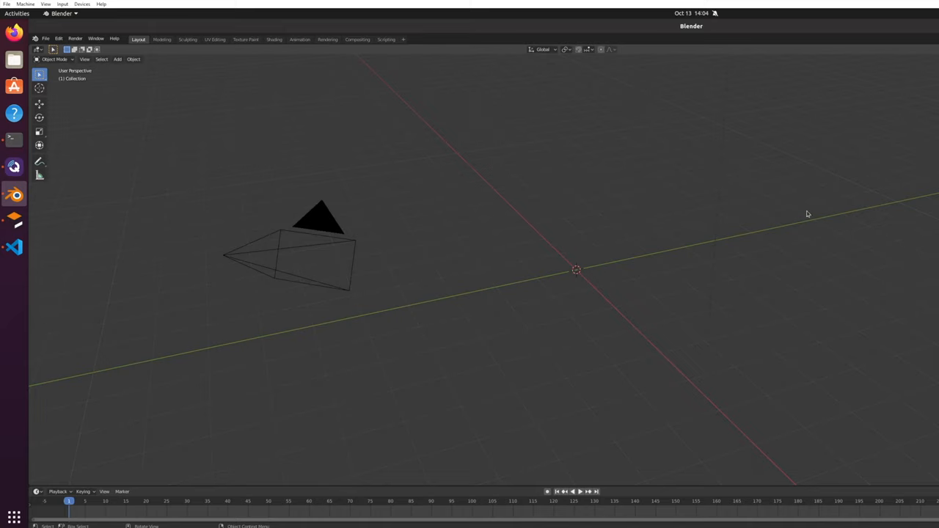
mouse_move(100, 66)
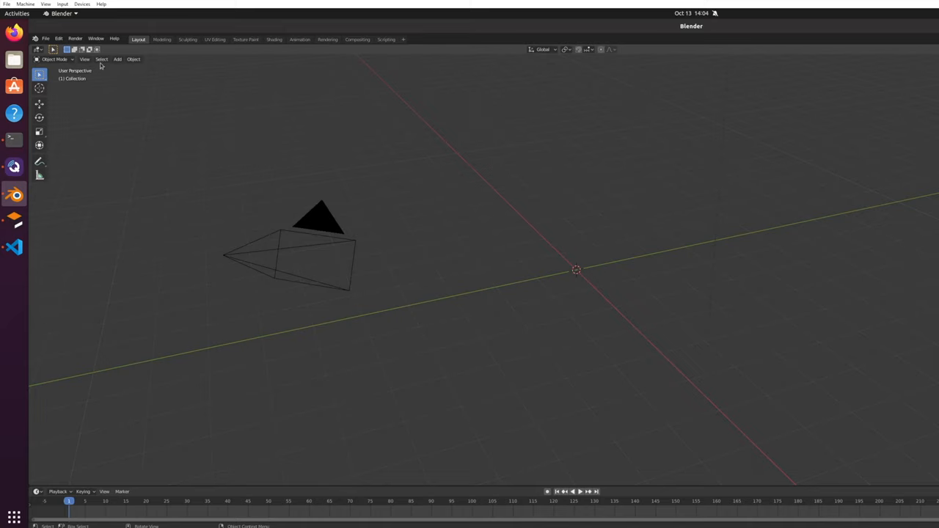
- Show the File menu's Import submenu listing the available model formats
click(46, 39)
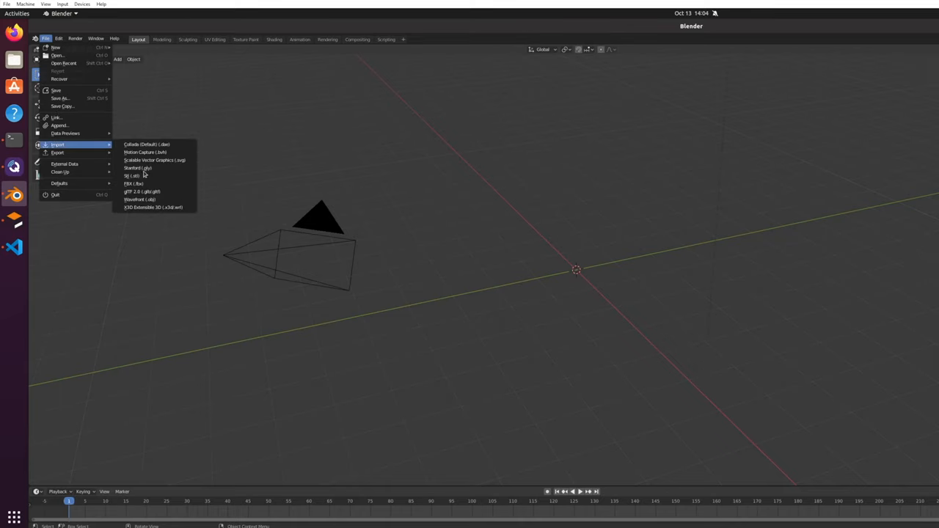
mouse_move(132, 176)
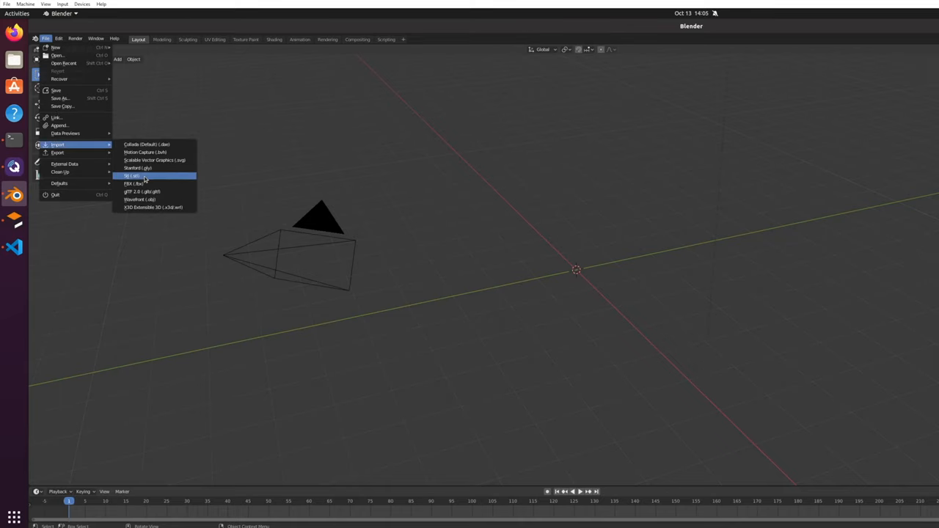
- Import charmander.stl from custom_models/charmander/meshes so the model appears beside the camera
click(132, 176)
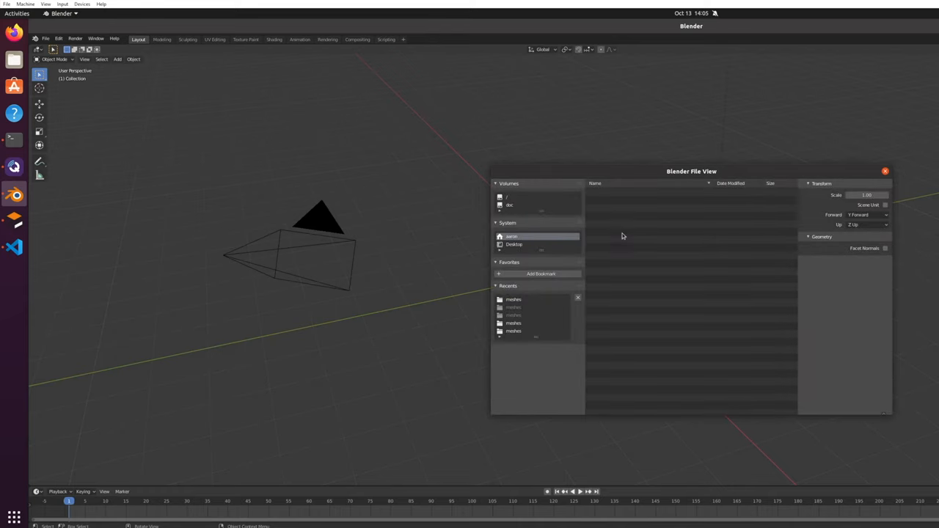
mouse_move(616, 241)
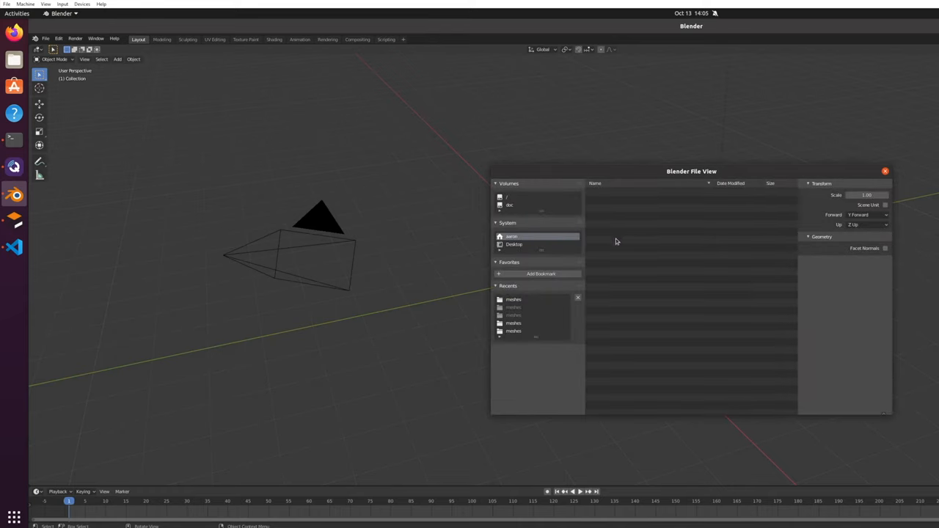
click(511, 236)
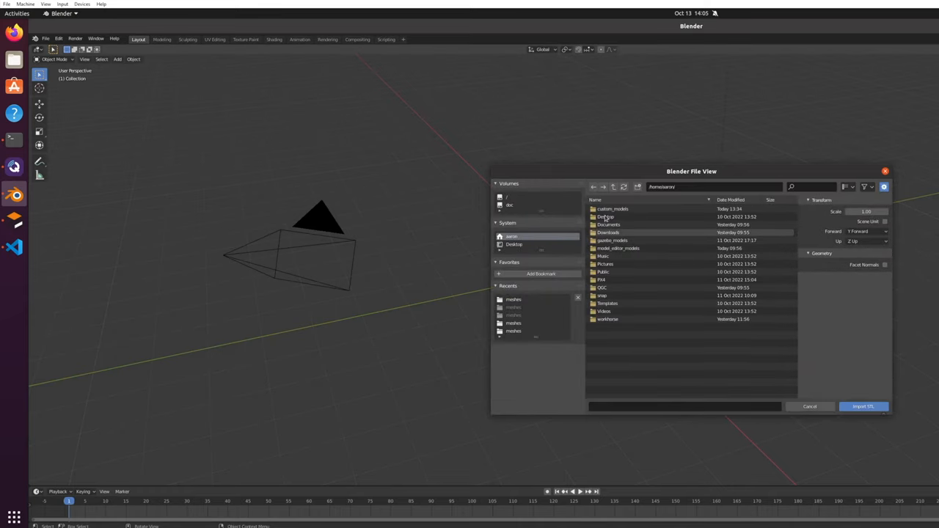
click(613, 209)
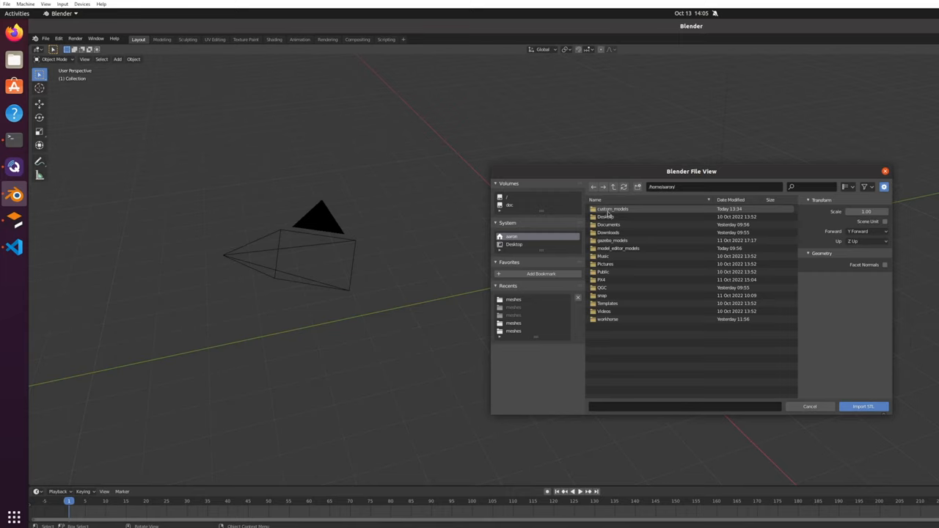
double_click(614, 208)
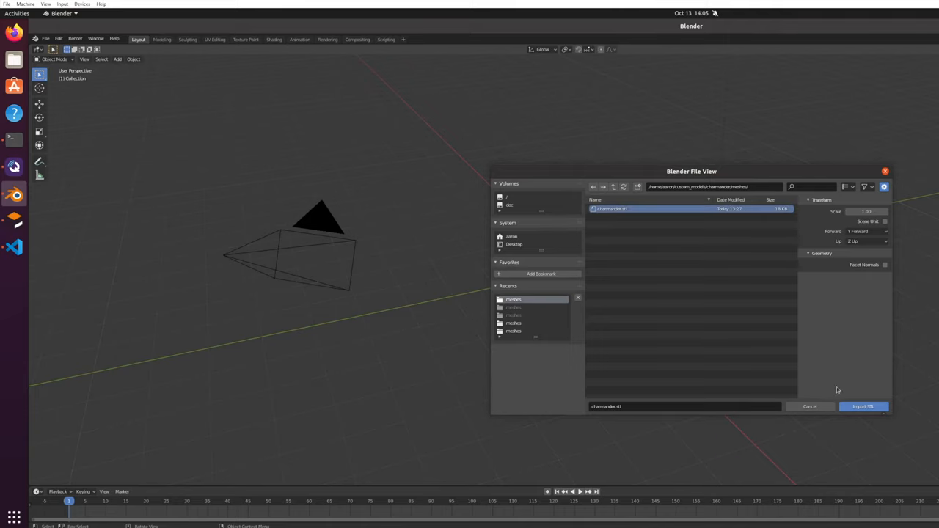
click(863, 407)
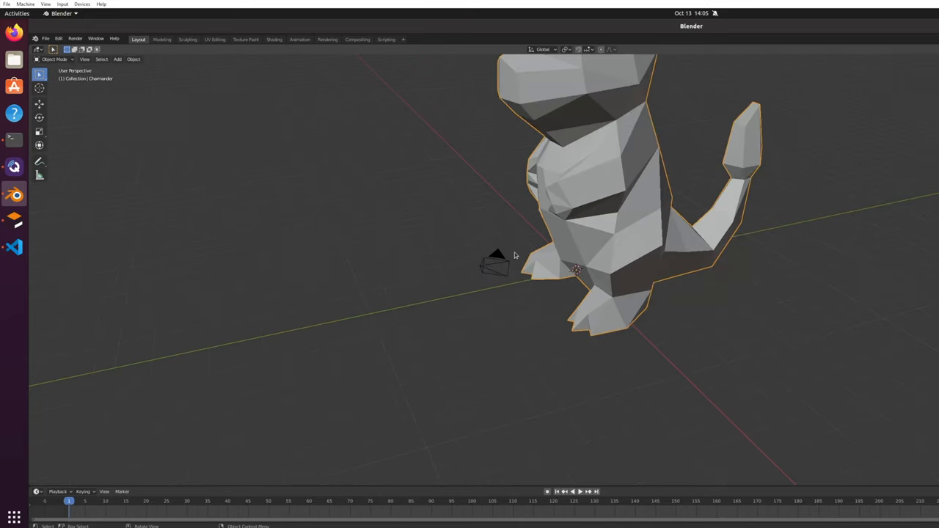
- Scale the imported Charmander down to a smaller size and confirm
scroll(down, 3)
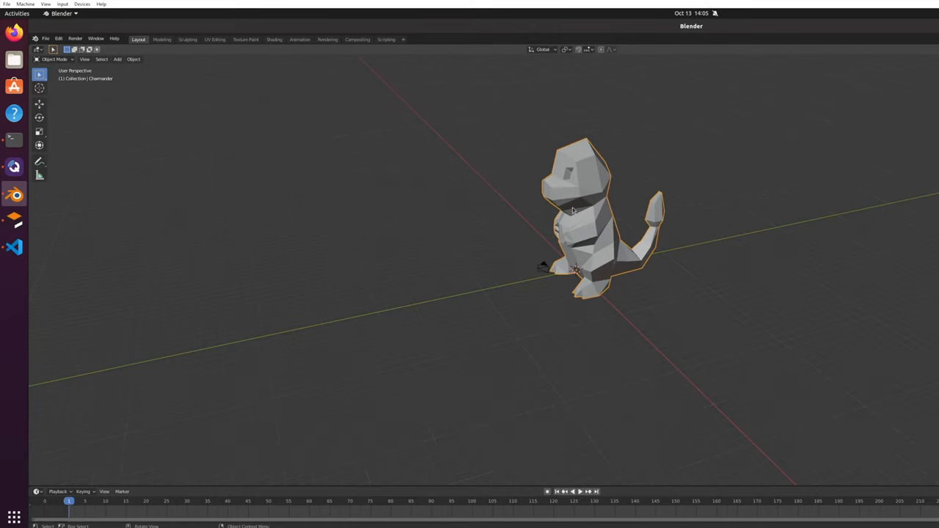
mouse_move(41, 135)
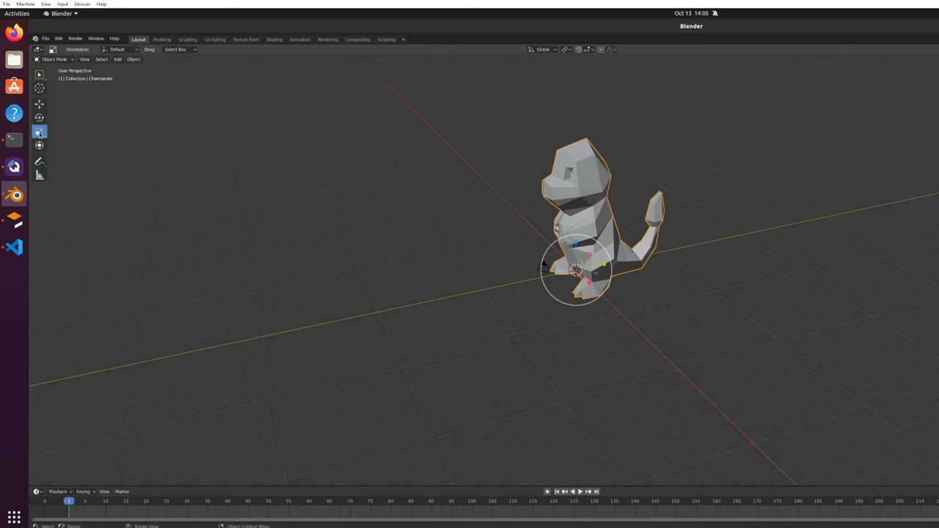
mouse_move(39, 132)
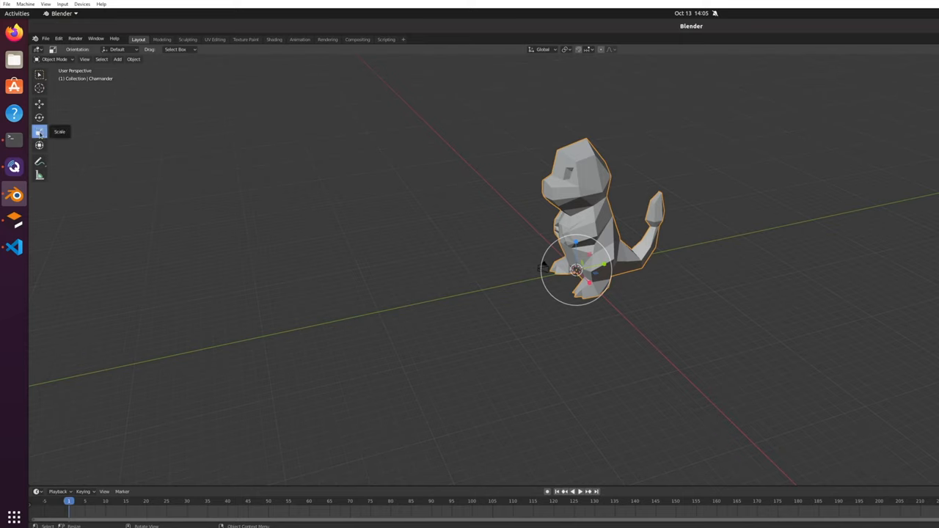
mouse_move(600, 249)
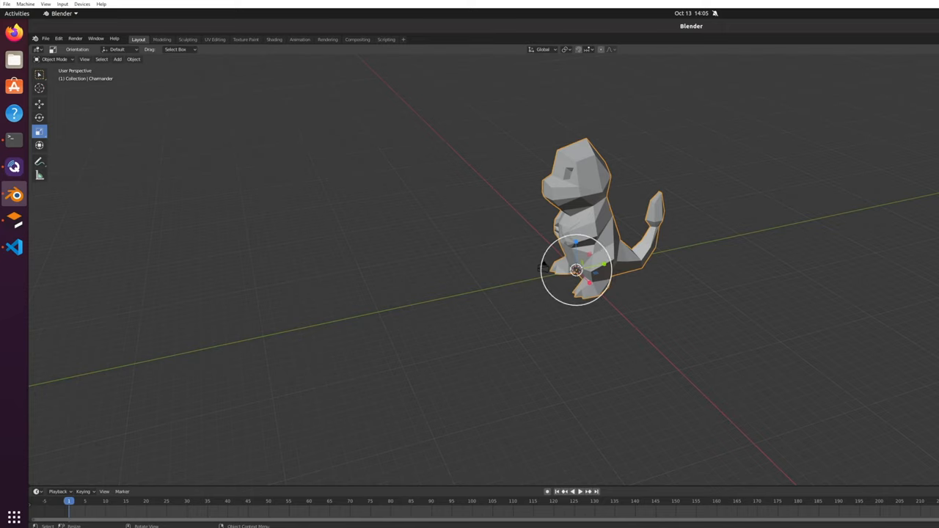
key(s)
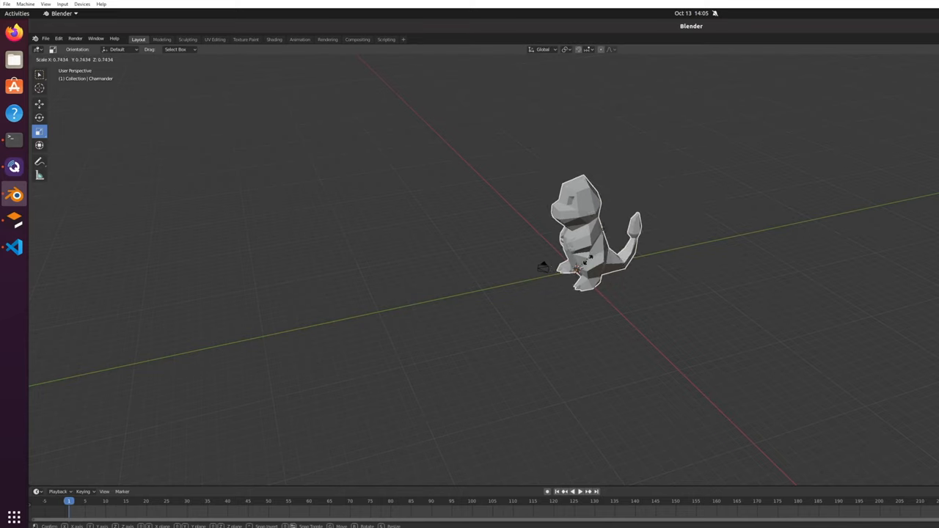
mouse_move(580, 257)
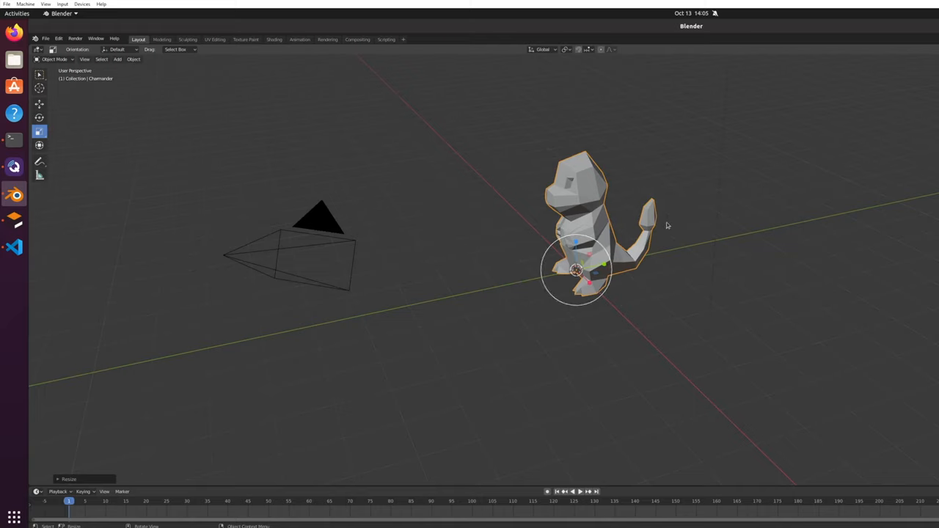
mouse_move(46, 38)
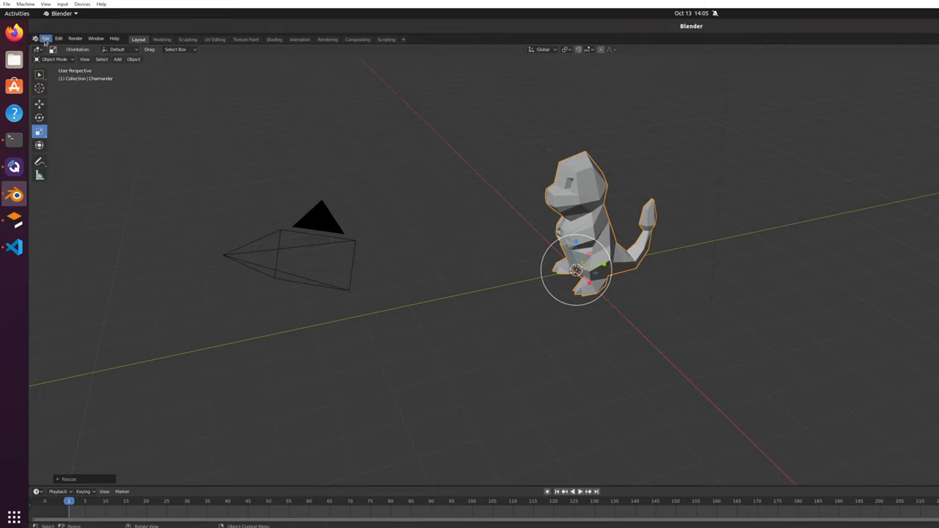
- Export the scaled model as STL, overwriting charmander.stl in custom_models/charmander/meshes
click(45, 39)
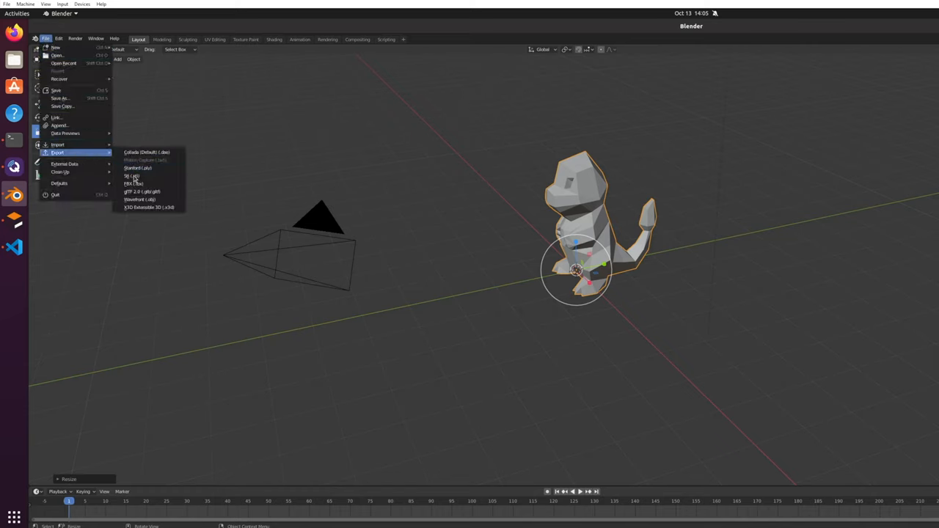
click(132, 177)
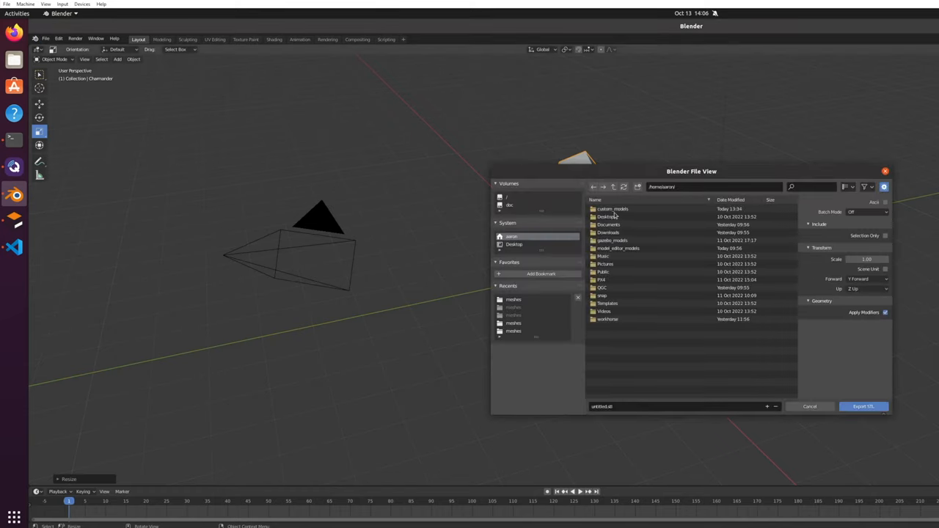
click(613, 209)
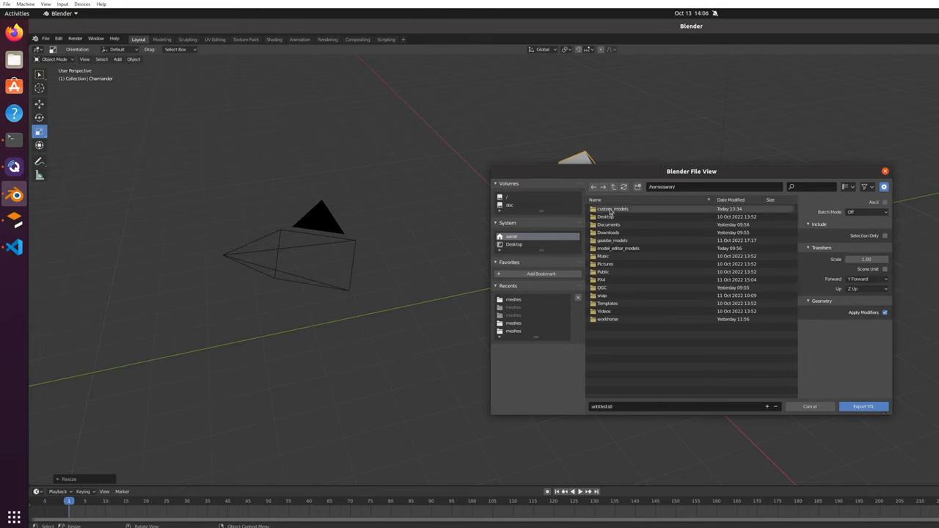
double_click(612, 208)
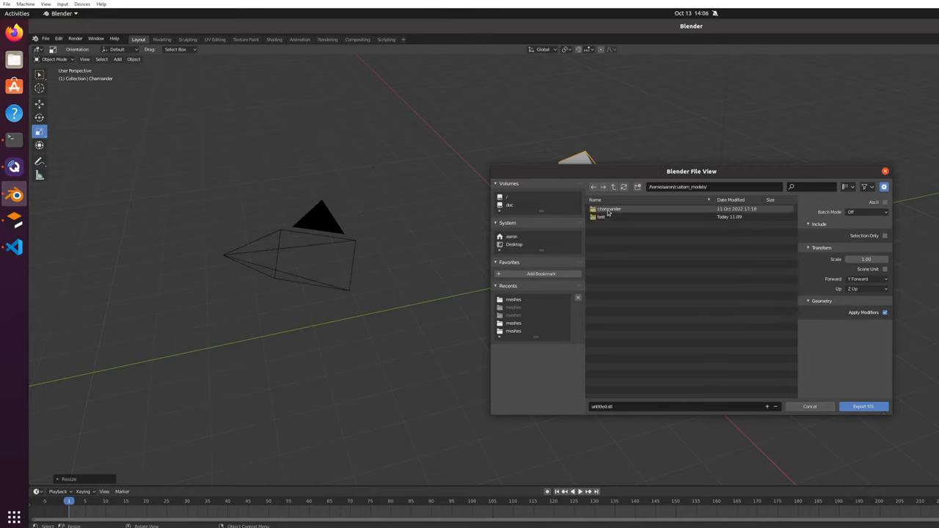
double_click(609, 208)
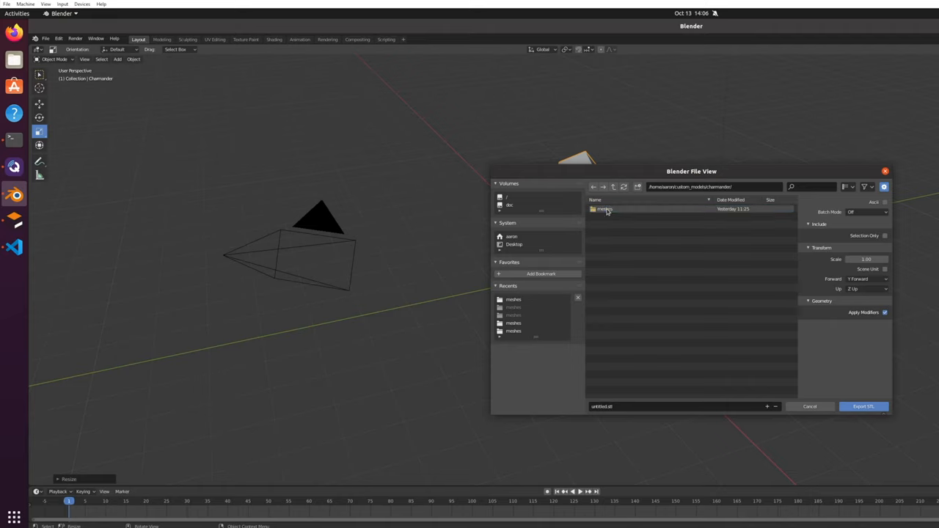
double_click(605, 209)
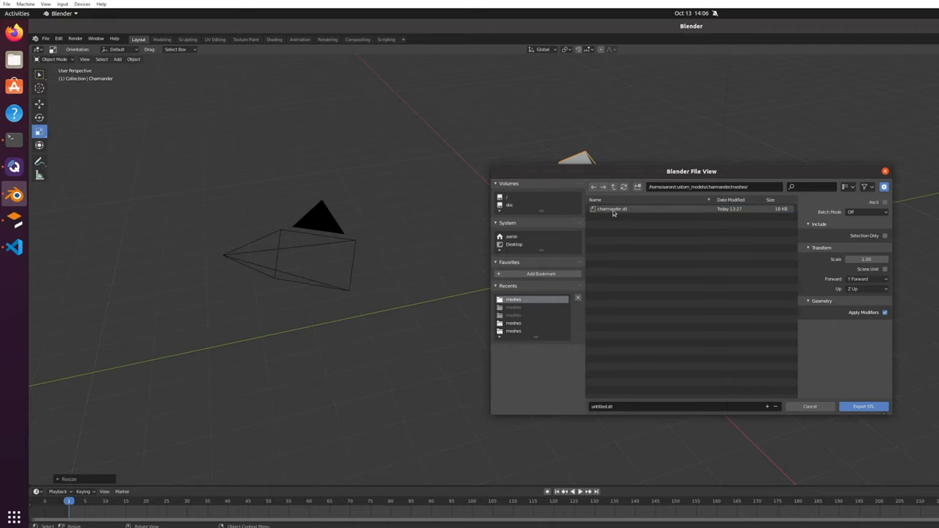
click(614, 208)
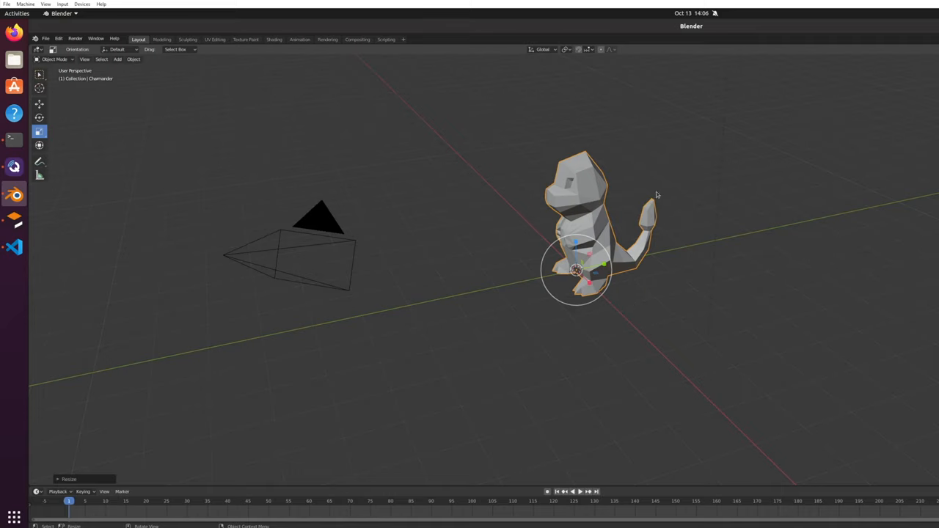
mouse_move(719, 141)
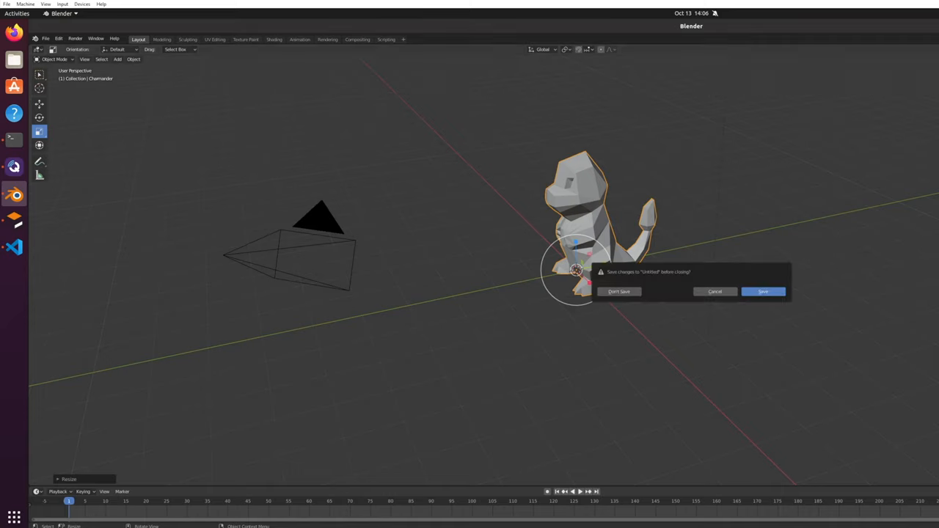
- Dismiss the 'Save changes before closing?' prompt, keeping the scene open
click(619, 291)
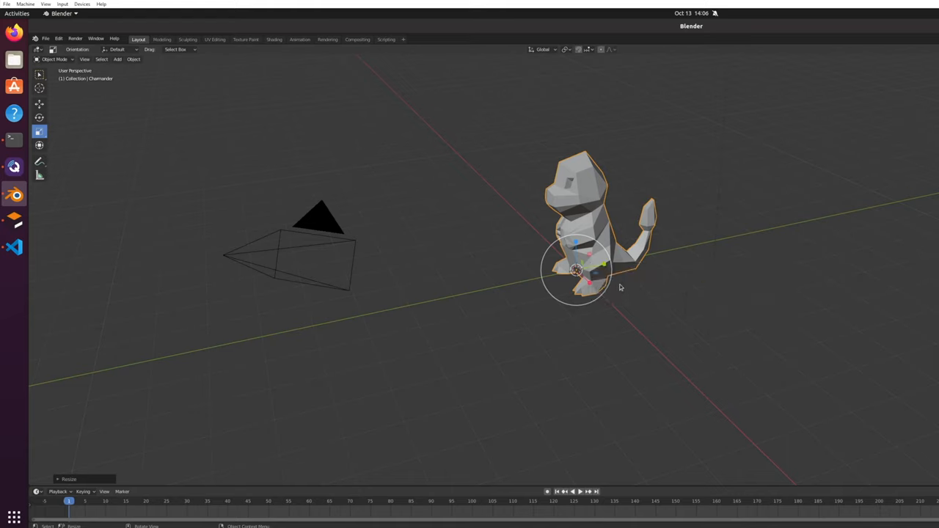
mouse_move(551, 244)
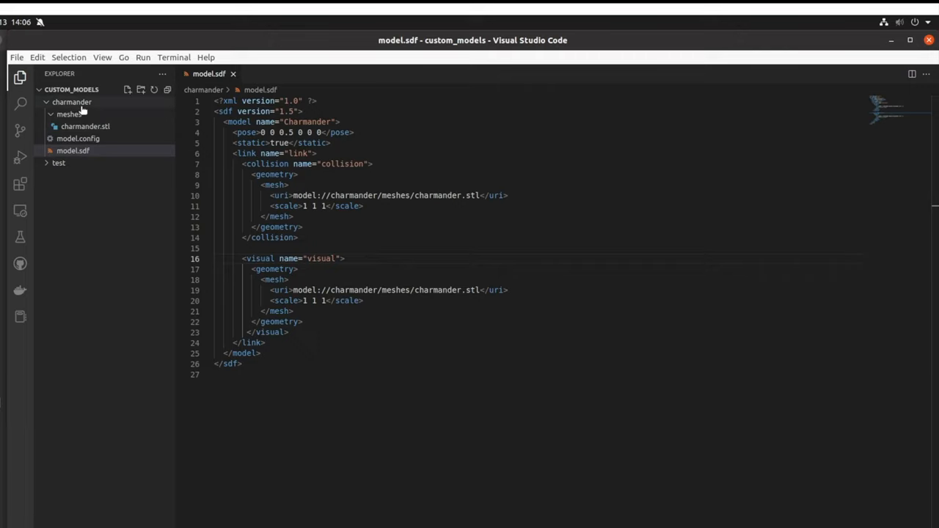
mouse_move(71, 89)
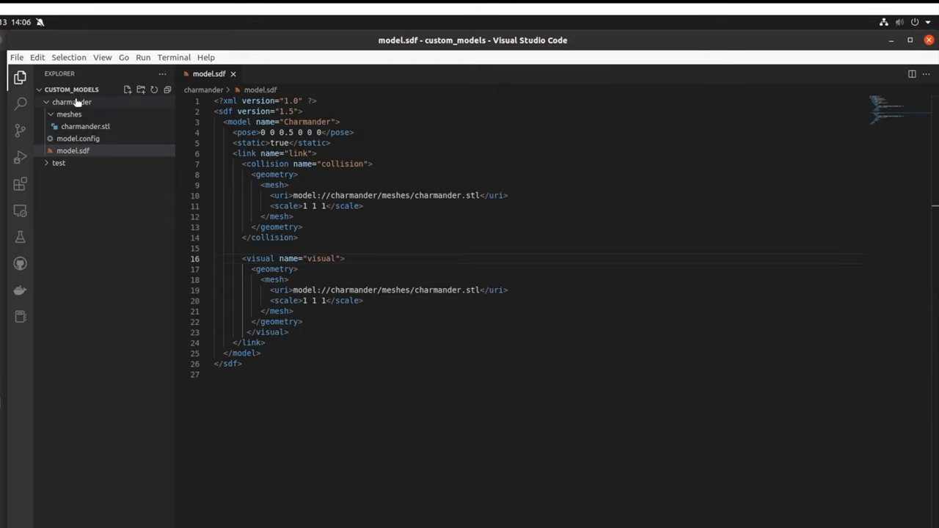
mouse_move(69, 115)
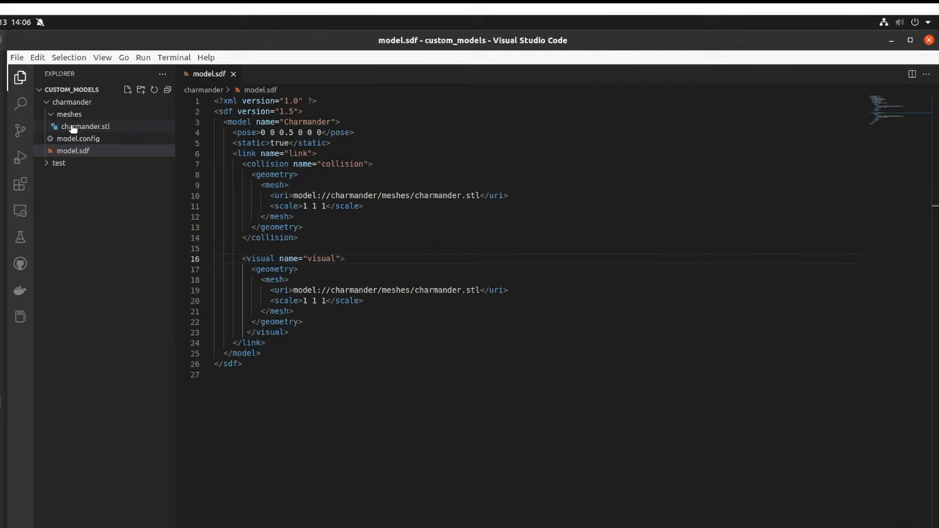
mouse_move(85, 126)
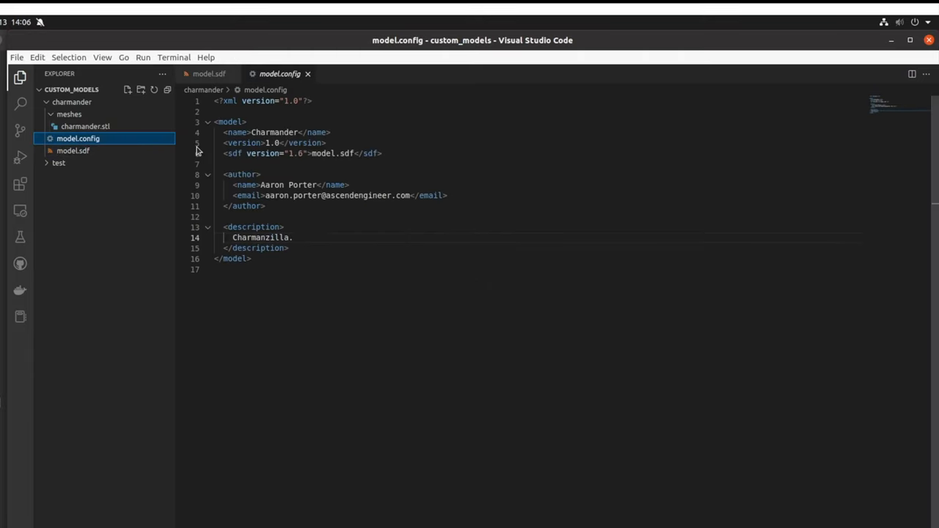
mouse_move(93, 151)
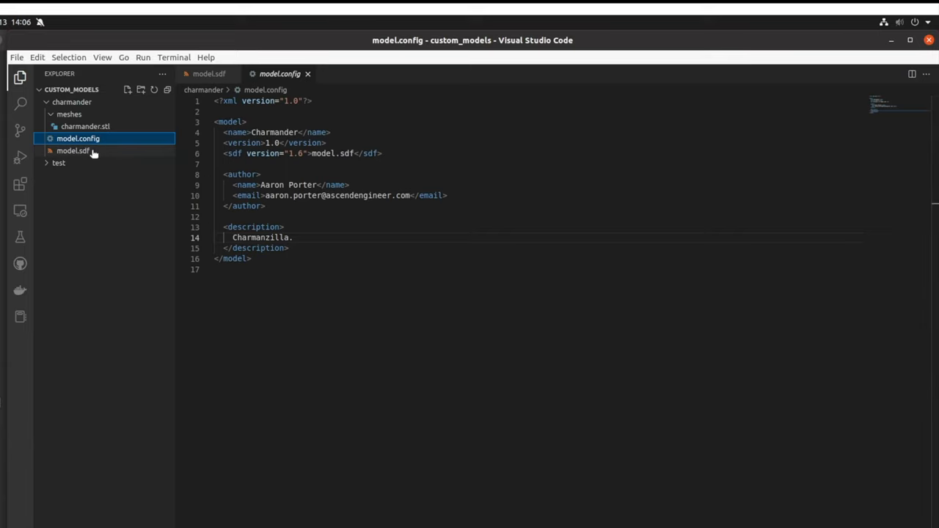
- Return from model.config to model.sdf with the Charmander link and charmander.stl meshes
click(74, 150)
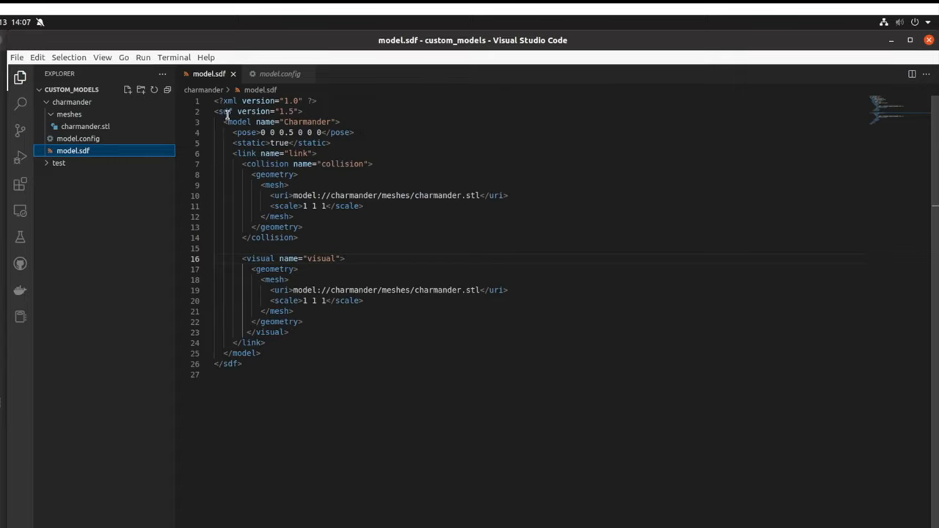
mouse_move(223, 120)
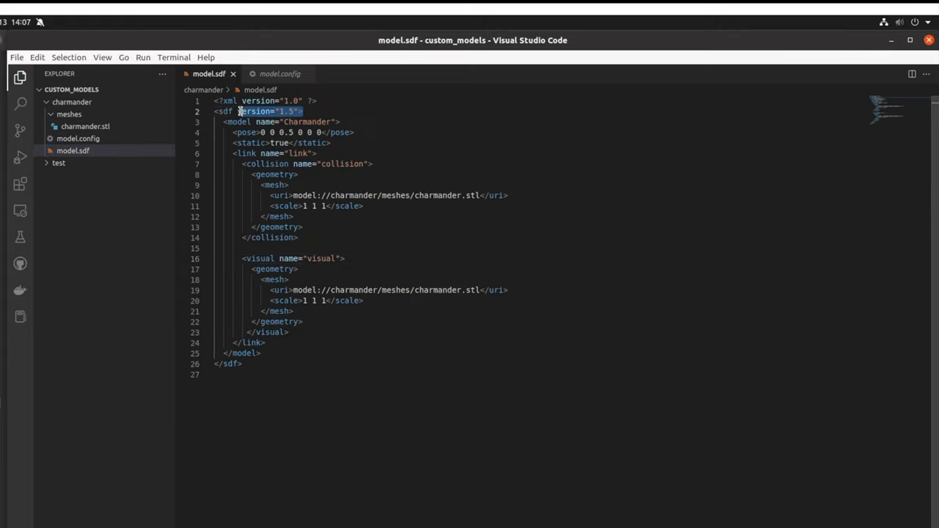
click(223, 122)
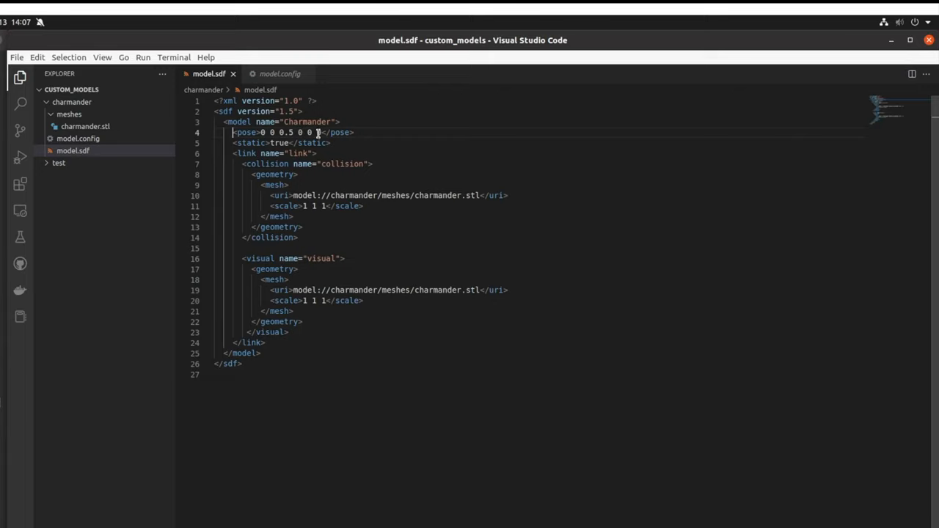
click(335, 144)
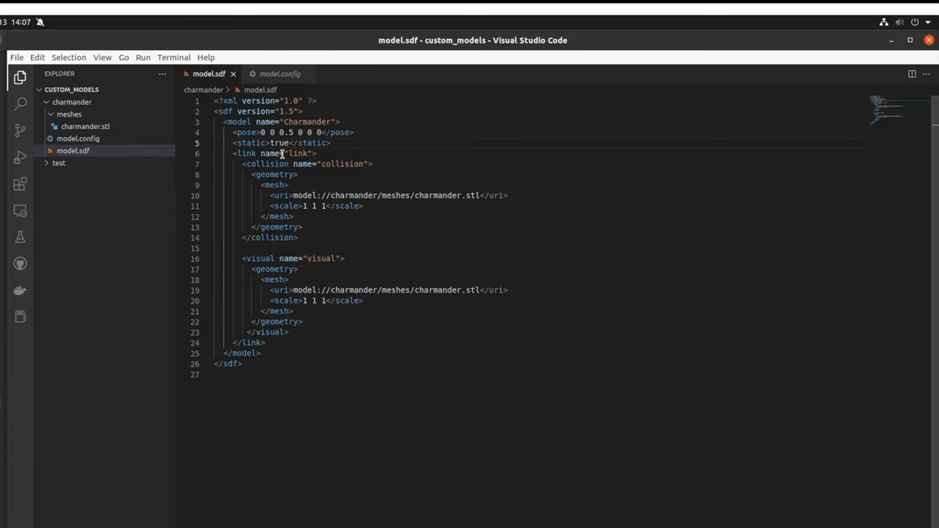
click(235, 152)
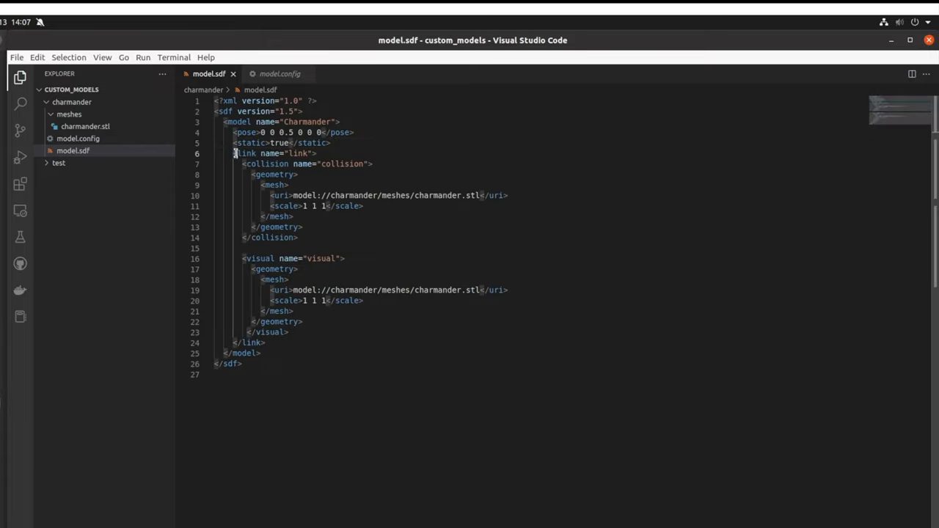
click(317, 154)
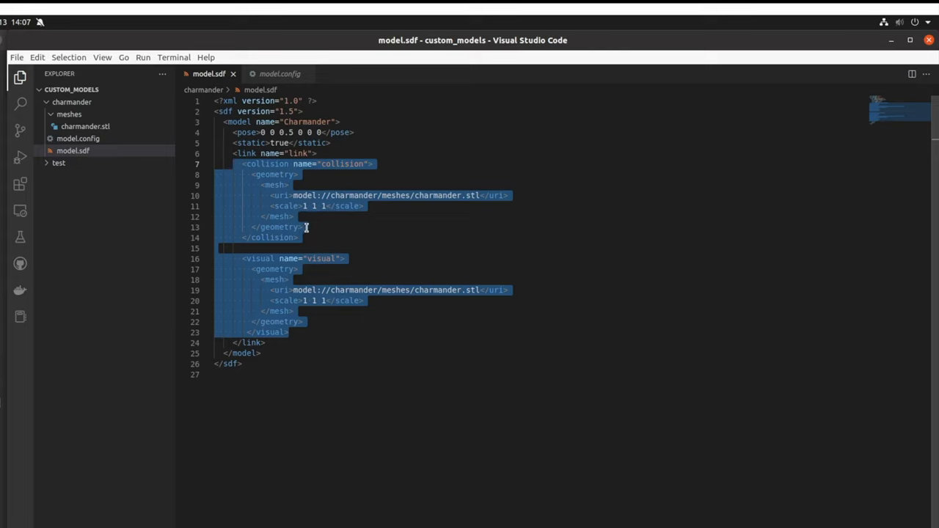
click(297, 217)
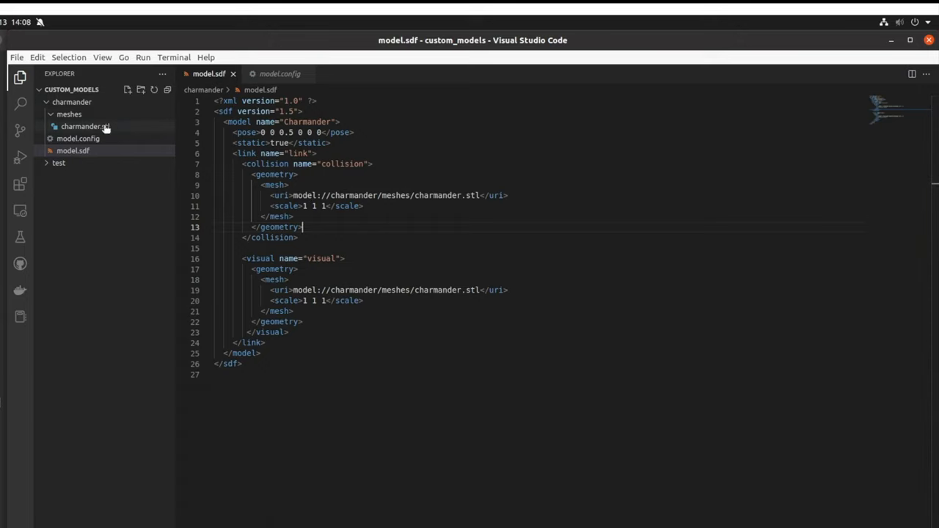
click(414, 196)
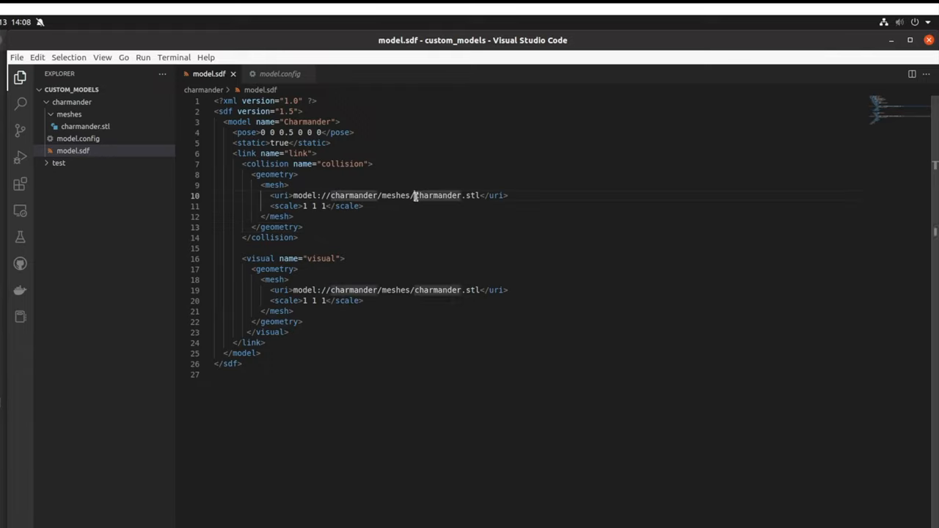
double_click(437, 195)
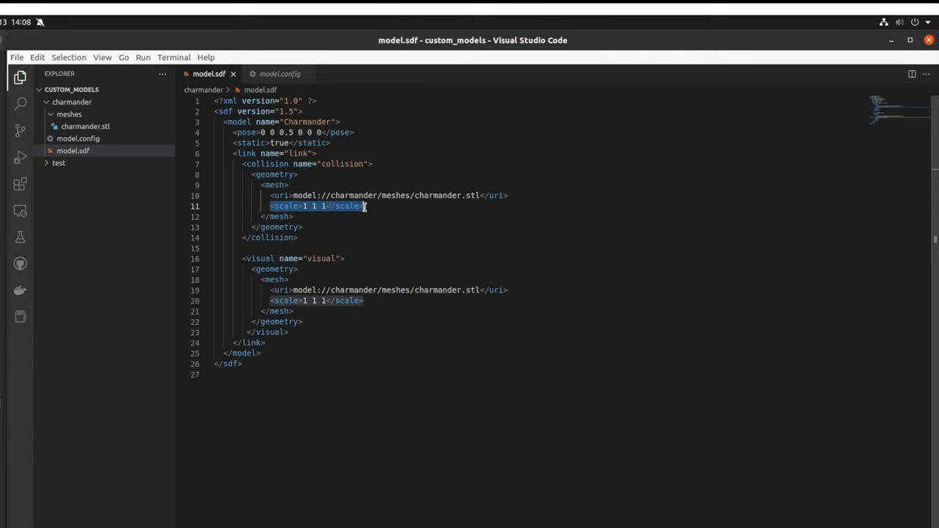
click(370, 206)
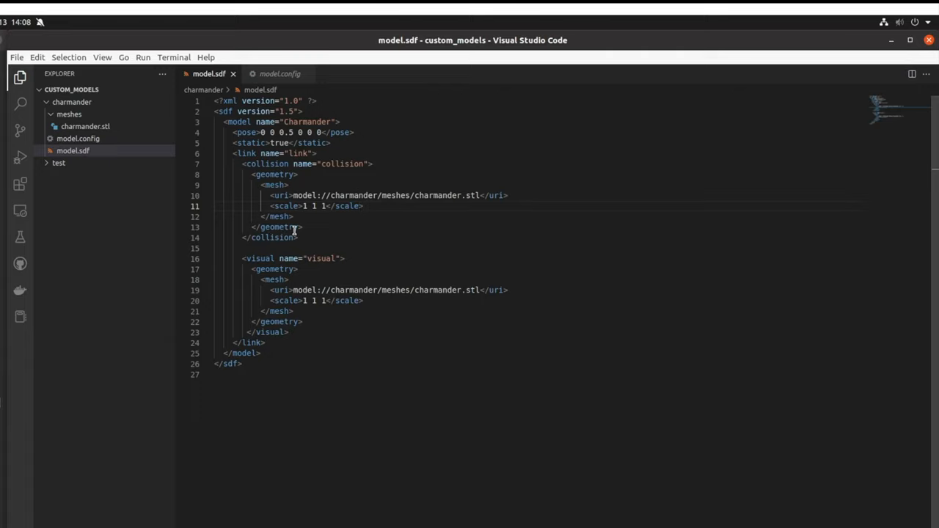
mouse_move(295, 259)
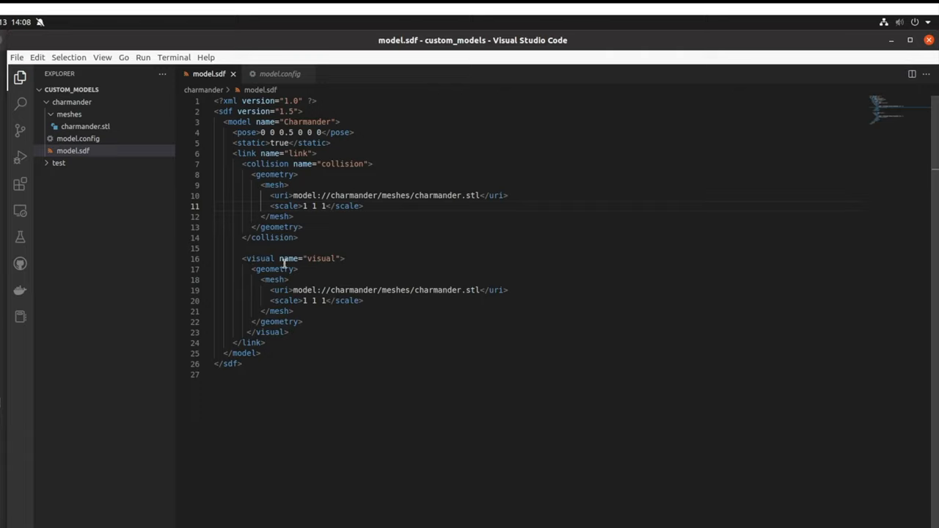
mouse_move(344, 164)
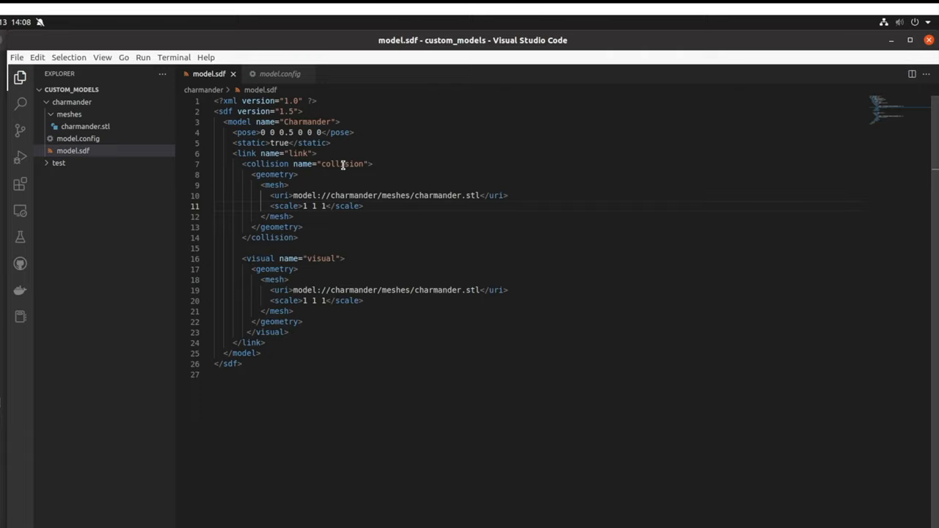
mouse_move(344, 169)
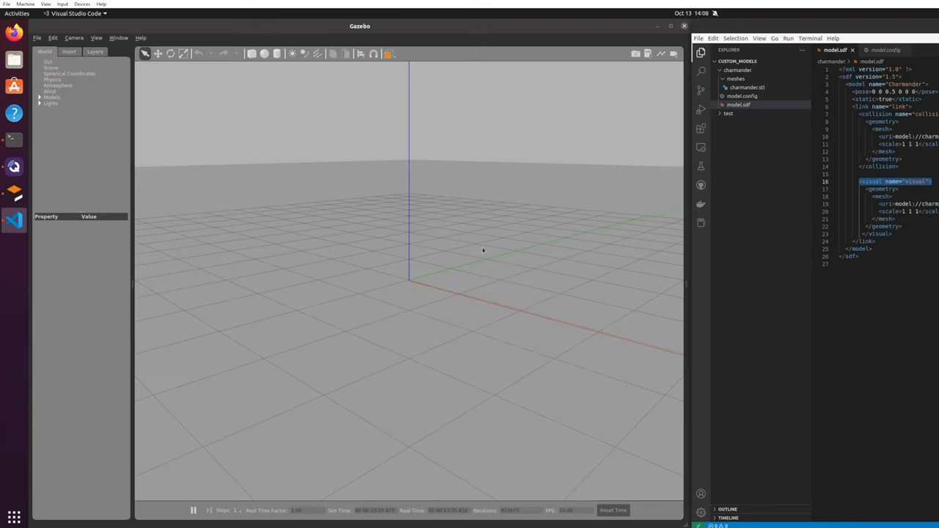
- Add the custom_models path, insert Charmander at the world origin, then close standalone Gazebo
click(69, 51)
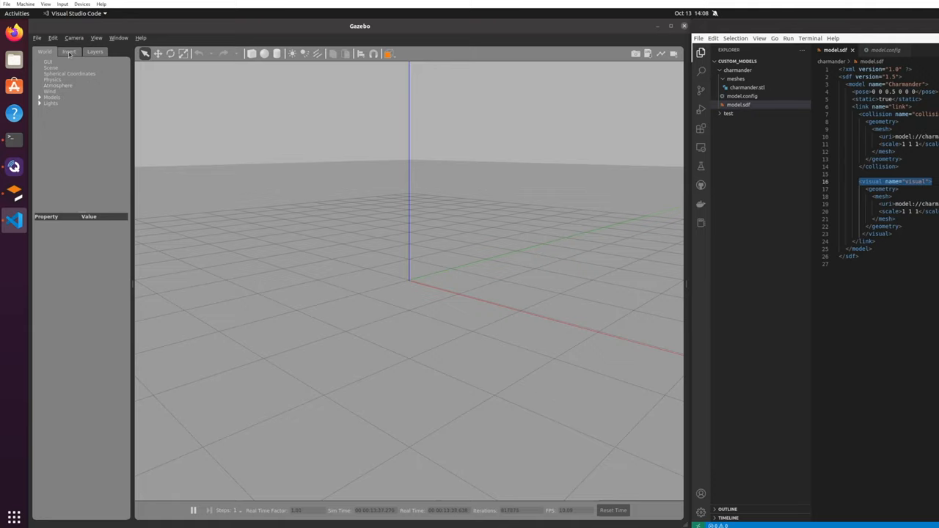
mouse_move(189, 91)
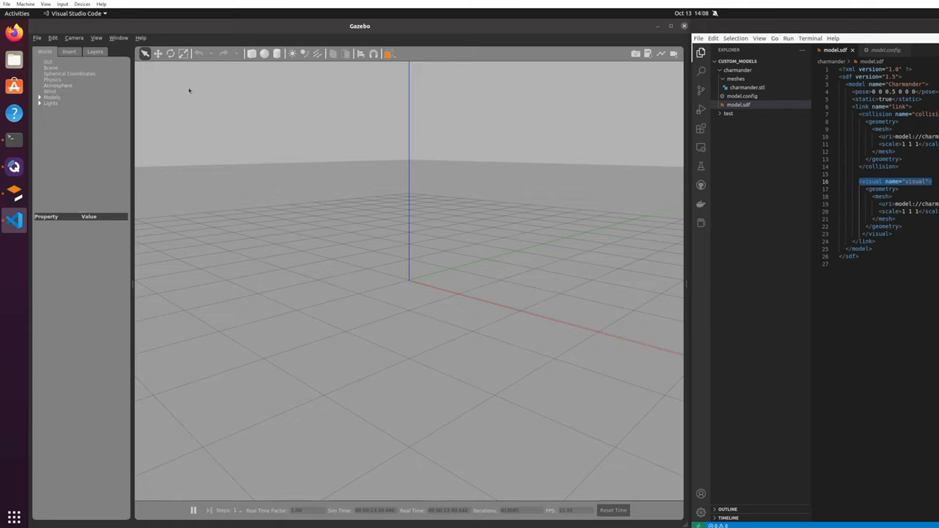
click(68, 51)
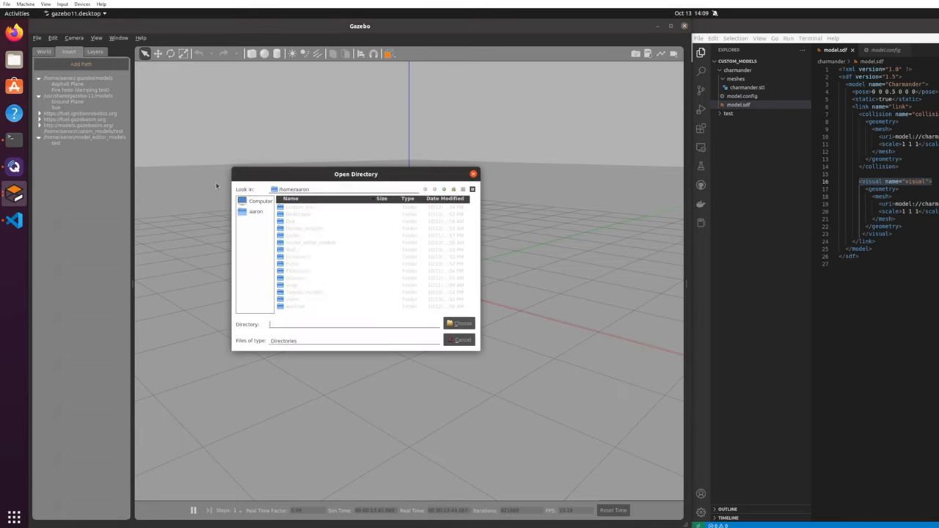
click(461, 340)
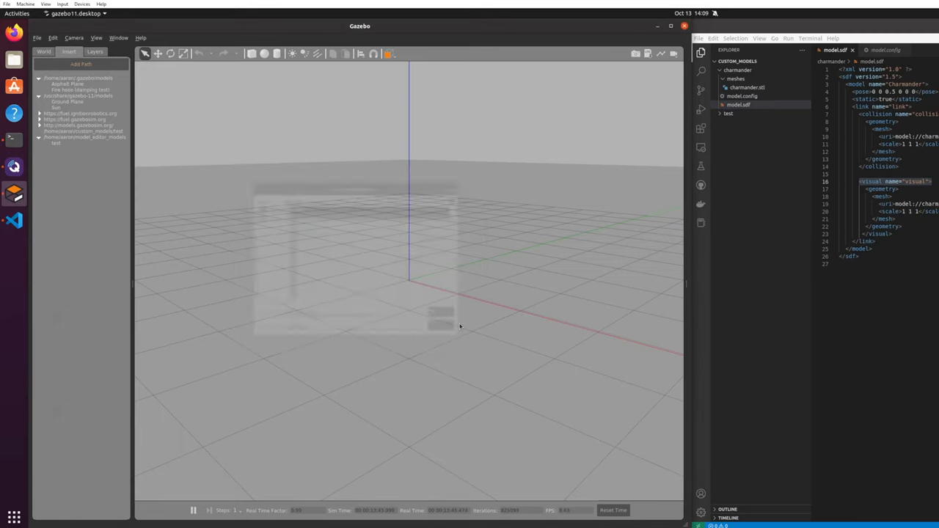
click(38, 150)
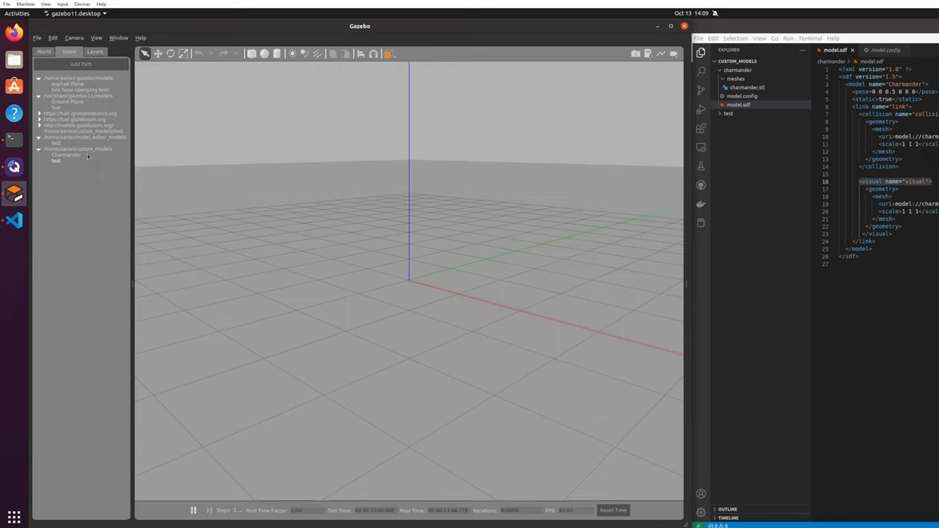
mouse_move(79, 154)
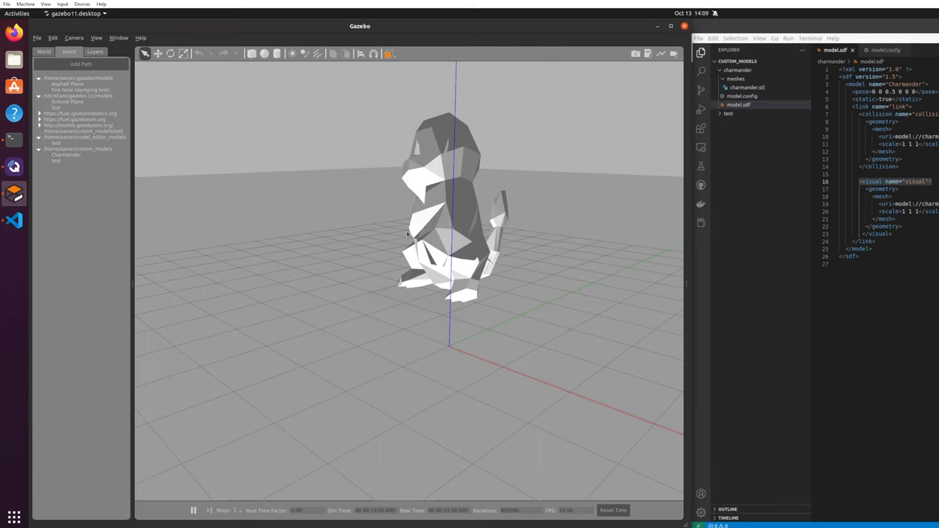
mouse_move(364, 159)
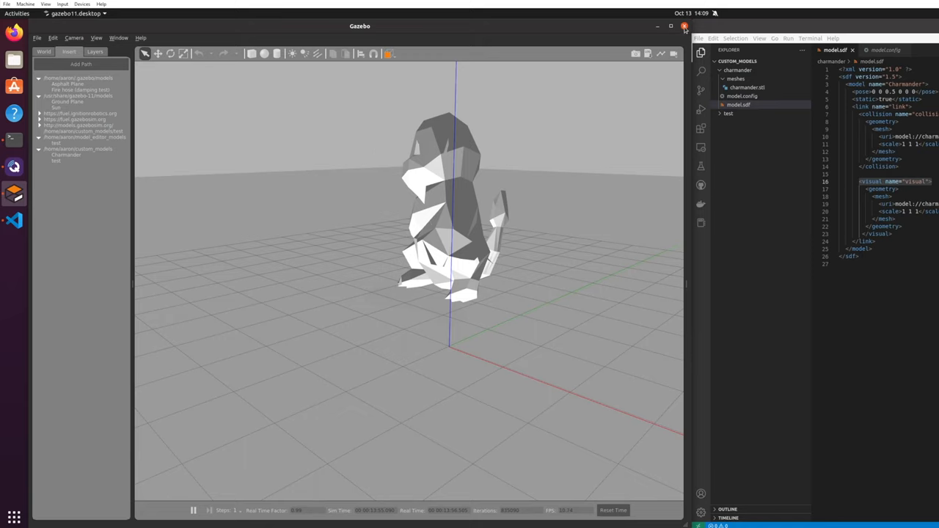
click(685, 26)
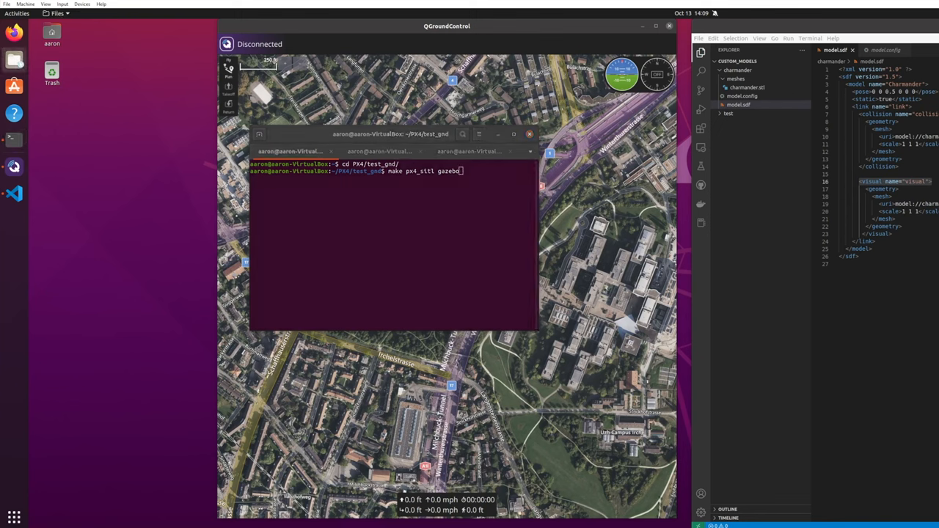
mouse_move(176, 83)
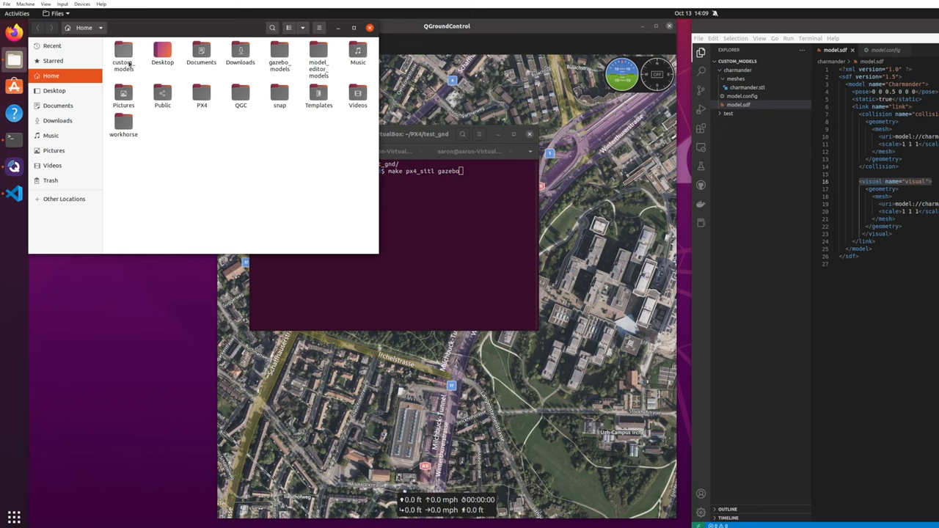
mouse_move(191, 100)
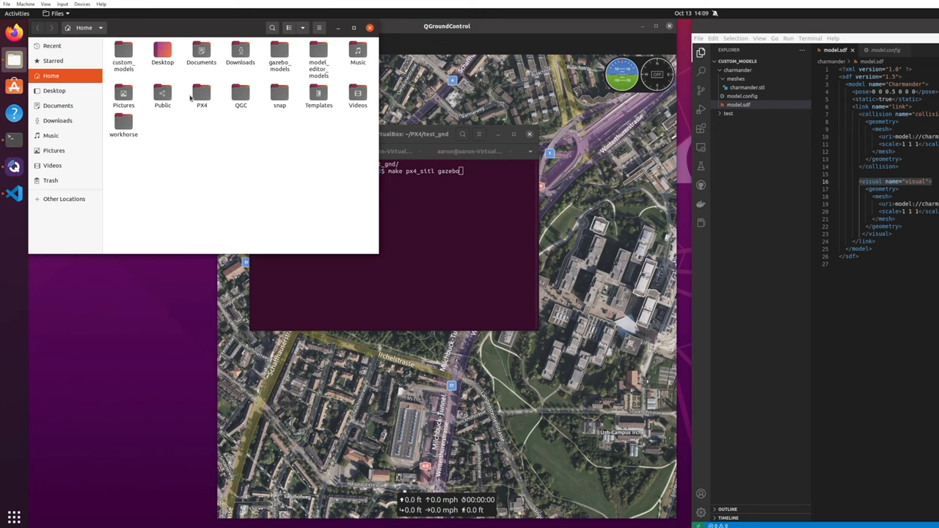
- Copy the charmander folder from custom_models and head into the PX4 folder
double_click(124, 56)
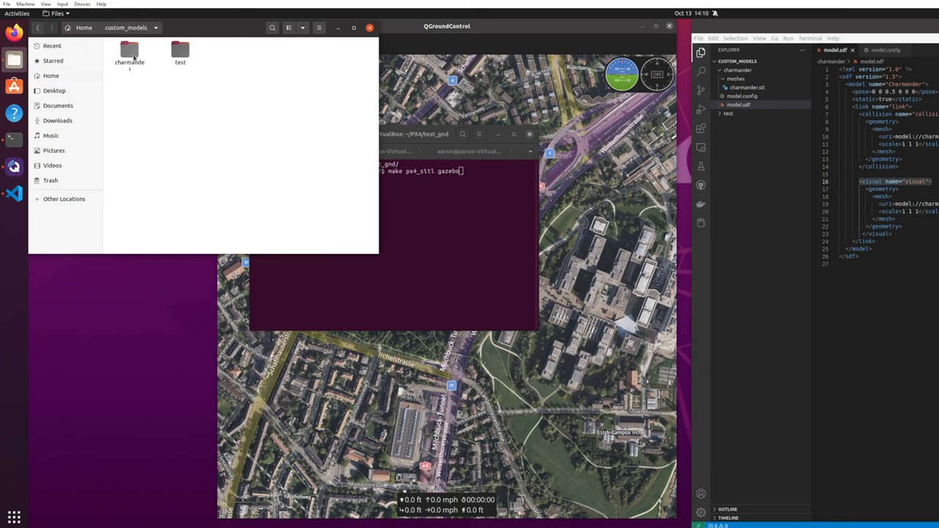
click(129, 53)
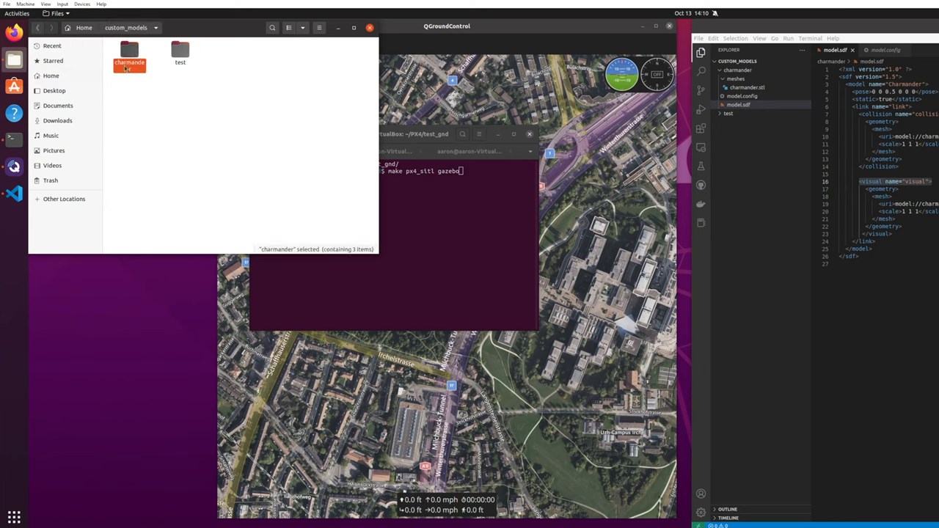
click(50, 77)
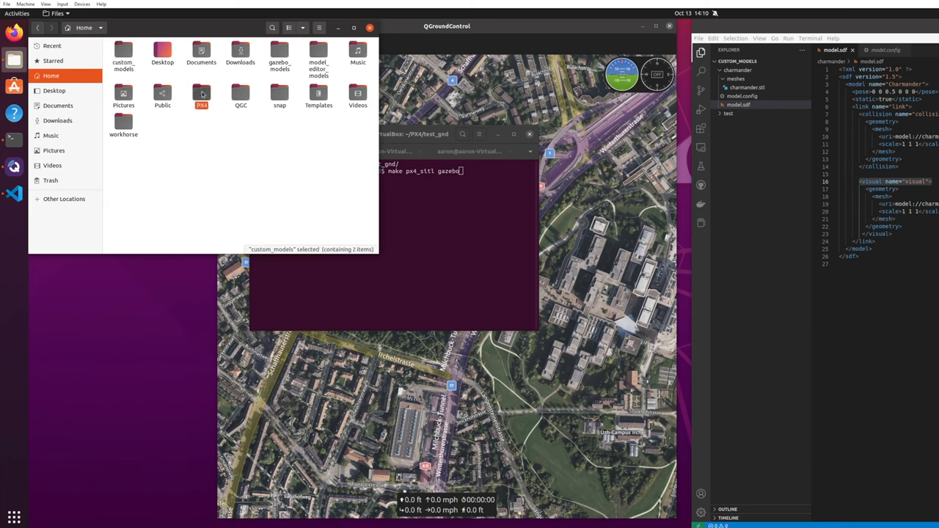
double_click(201, 94)
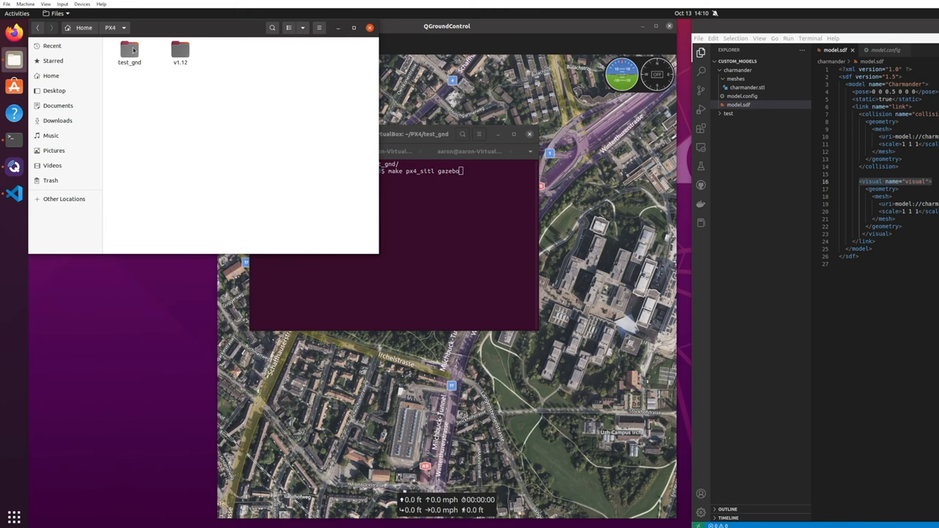
- Paste the charmander folder into PX4/test_gnd/Tools/sitl_gazebo/models
click(130, 51)
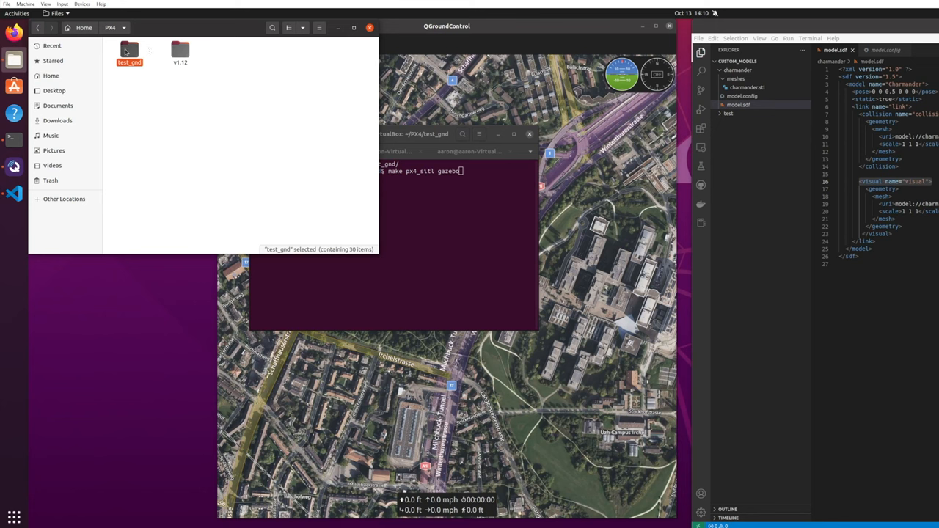
double_click(129, 50)
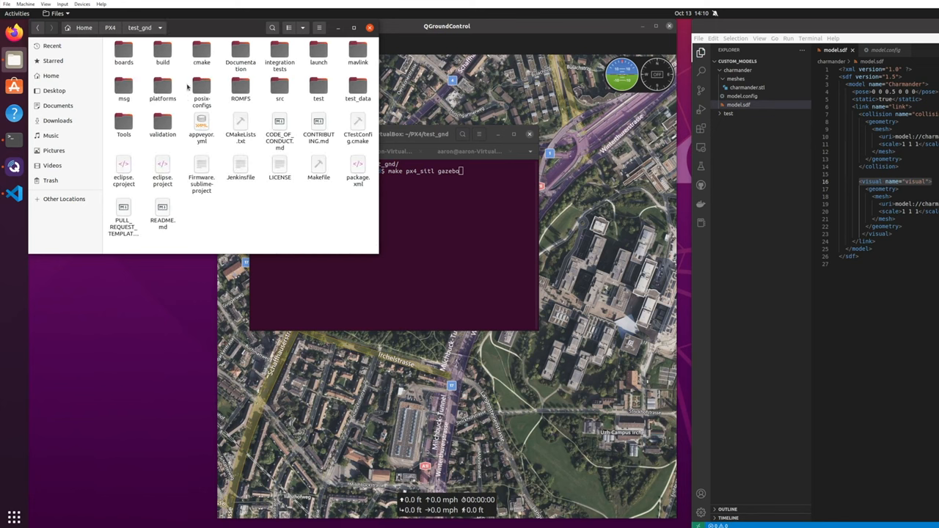
double_click(123, 124)
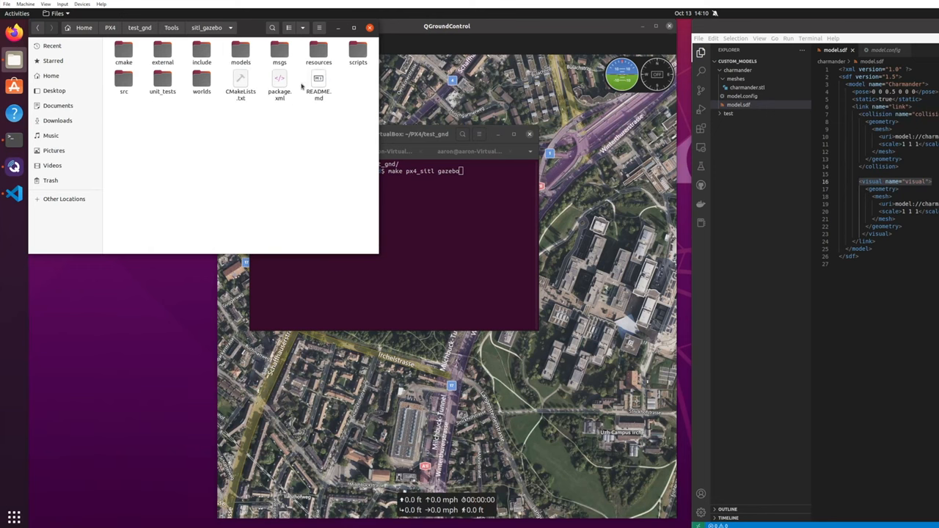
click(241, 51)
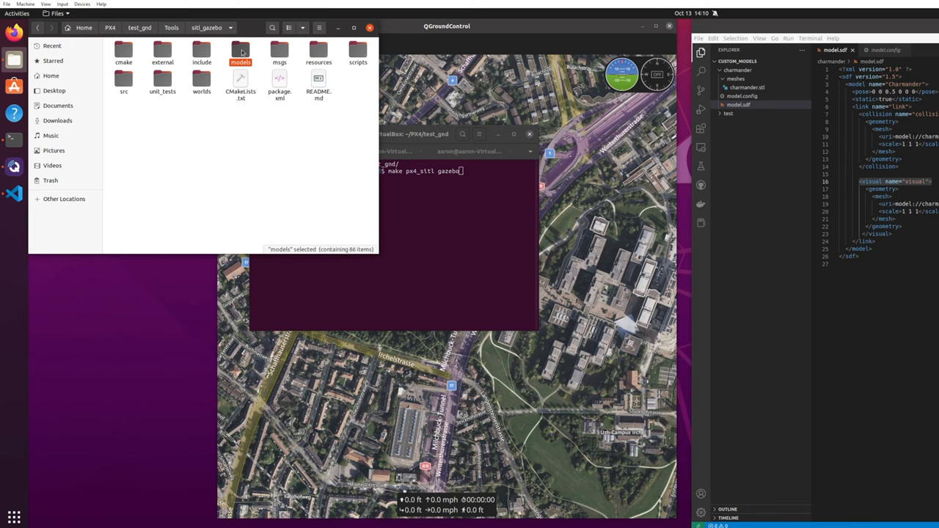
double_click(241, 52)
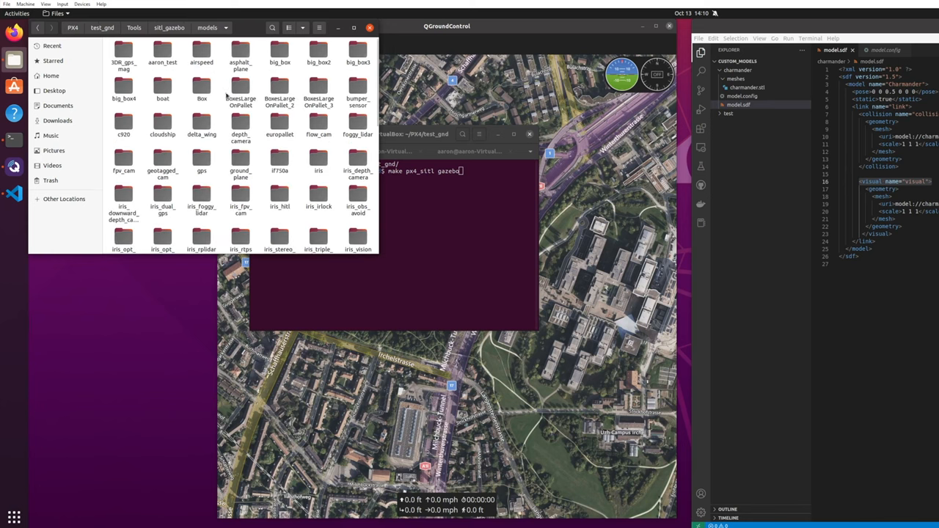
click(161, 125)
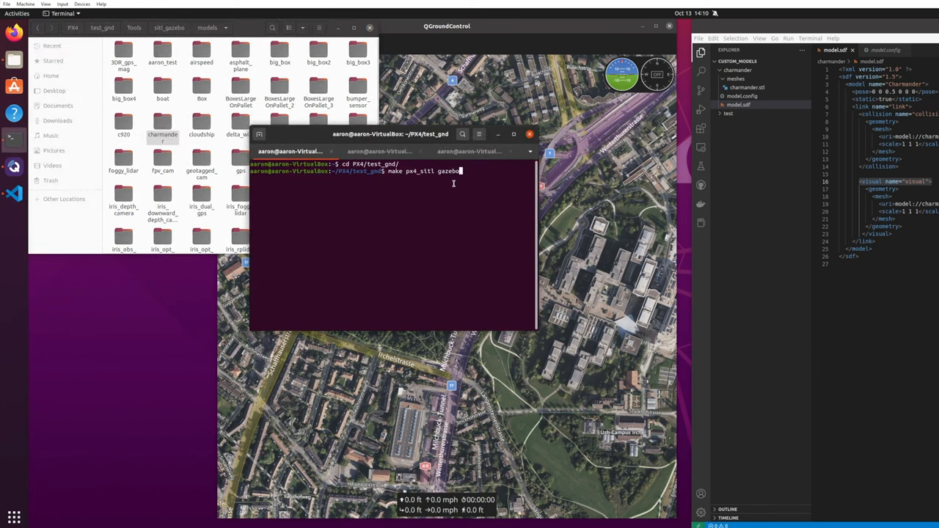
- Run make px4_sitl gazebo from test_gnd, launching Gazebo with the quadcopter
key(Return)
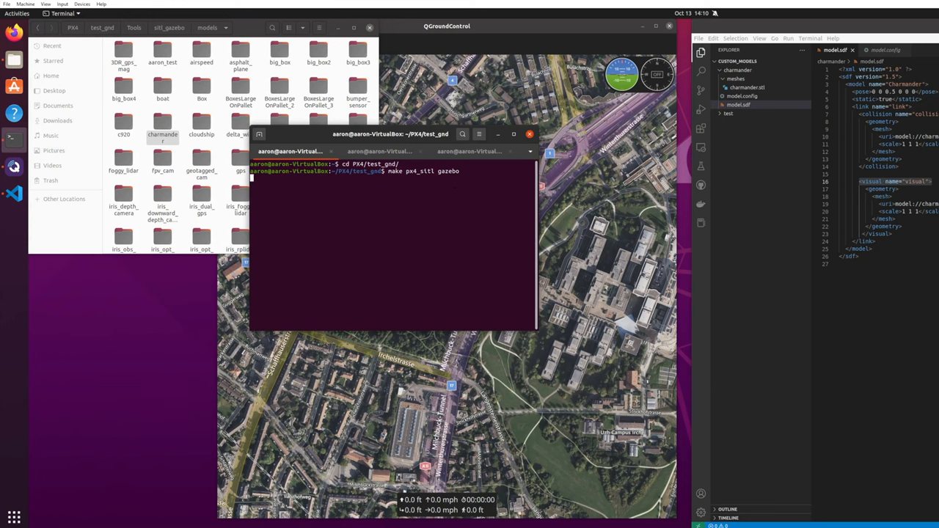
key(Return)
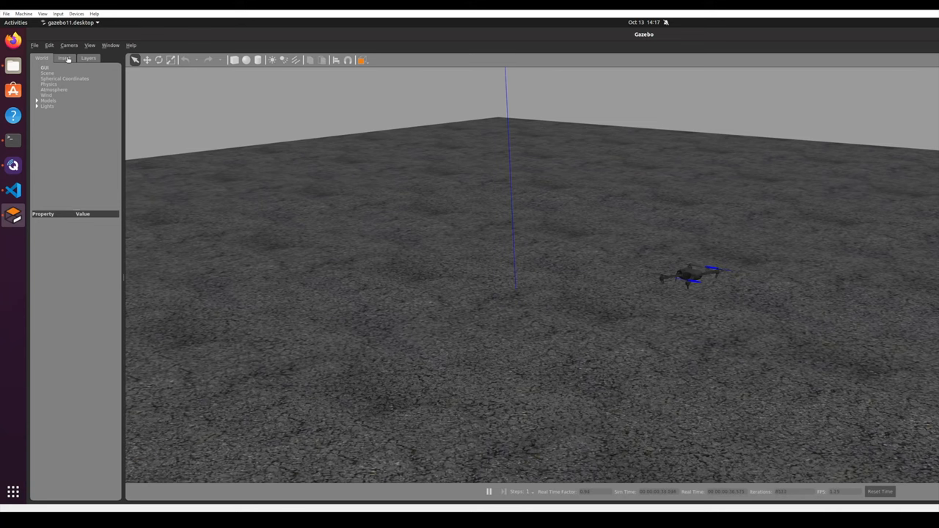
- Insert the Charmander model into the PX4 world near the drone
click(64, 58)
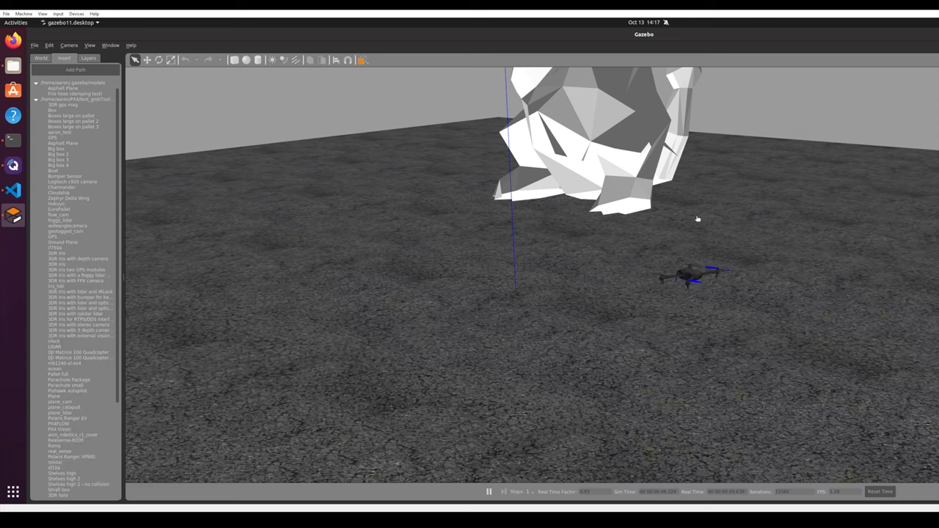
mouse_move(520, 62)
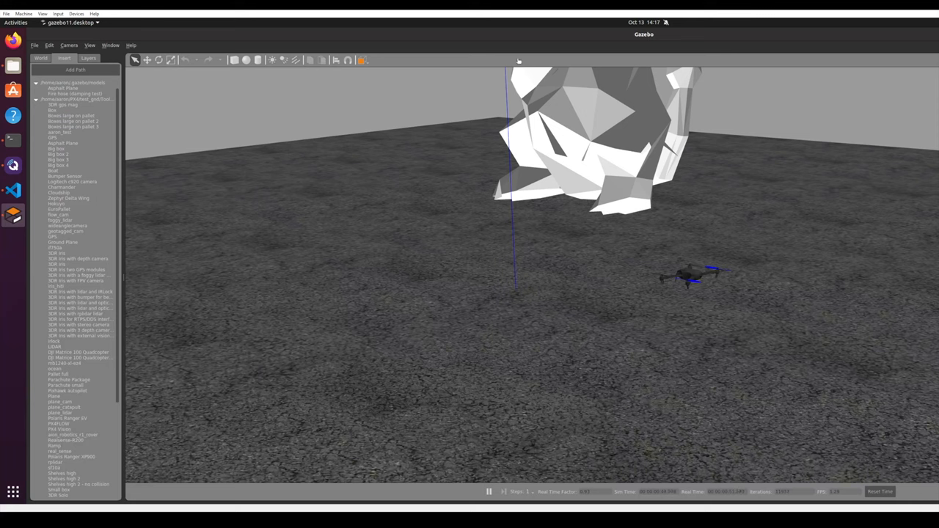
mouse_move(521, 170)
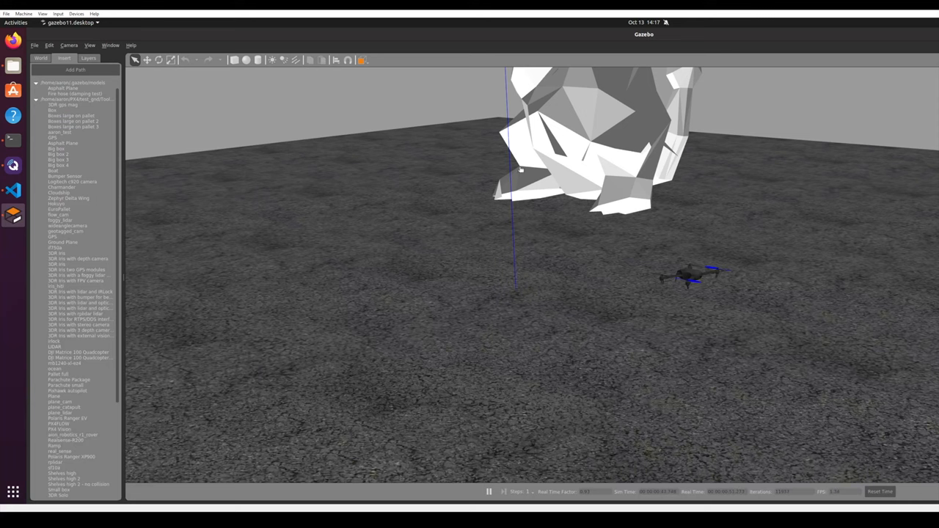
mouse_move(575, 176)
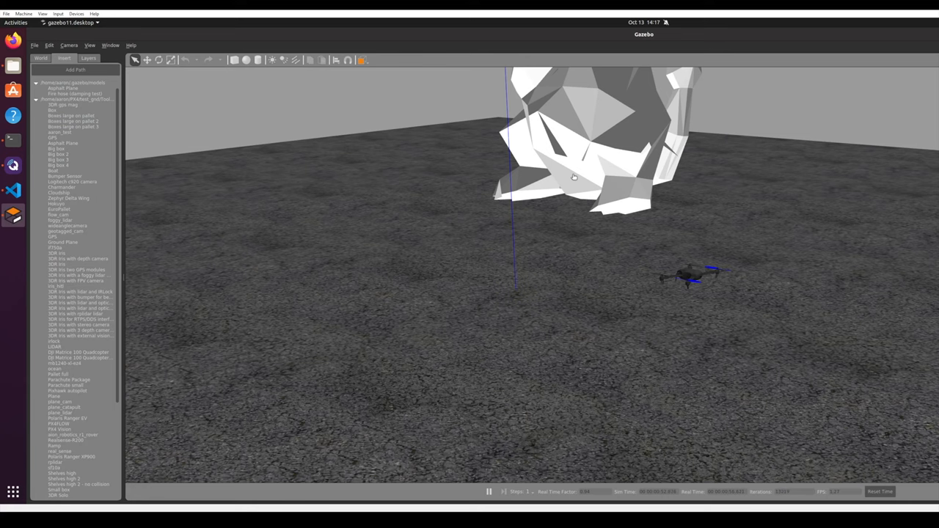